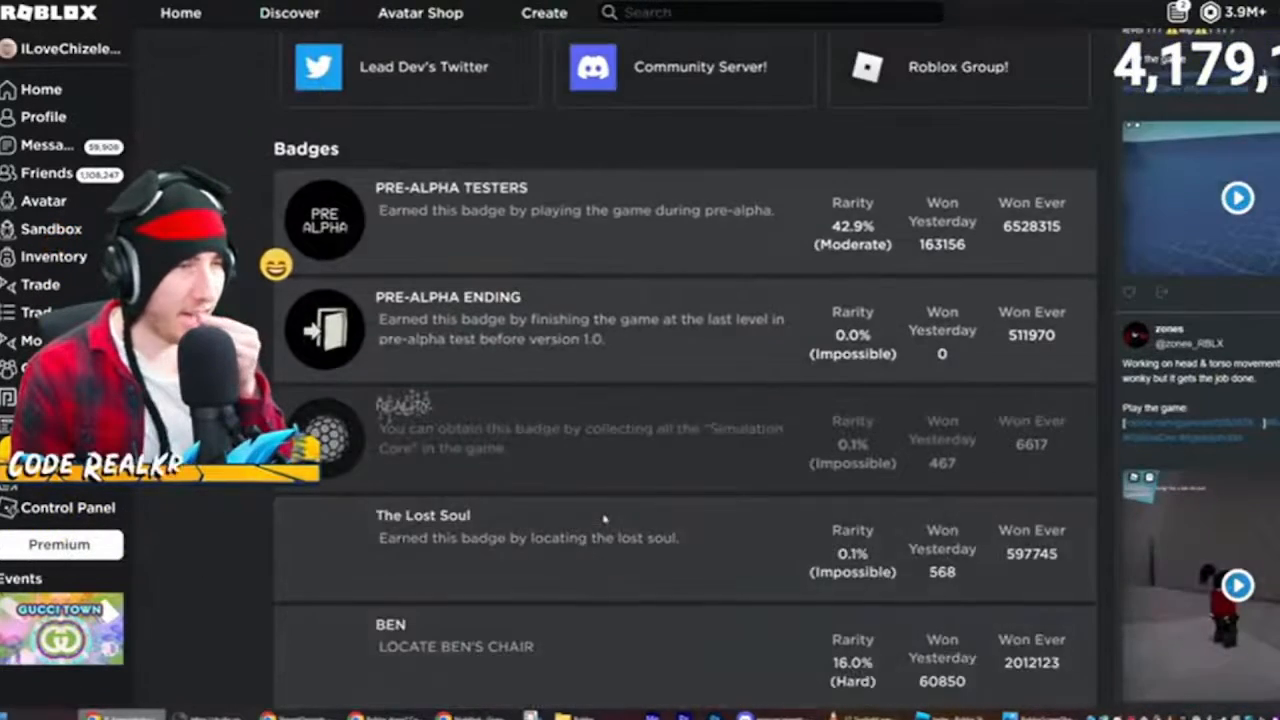
pyautogui.scroll(-3)
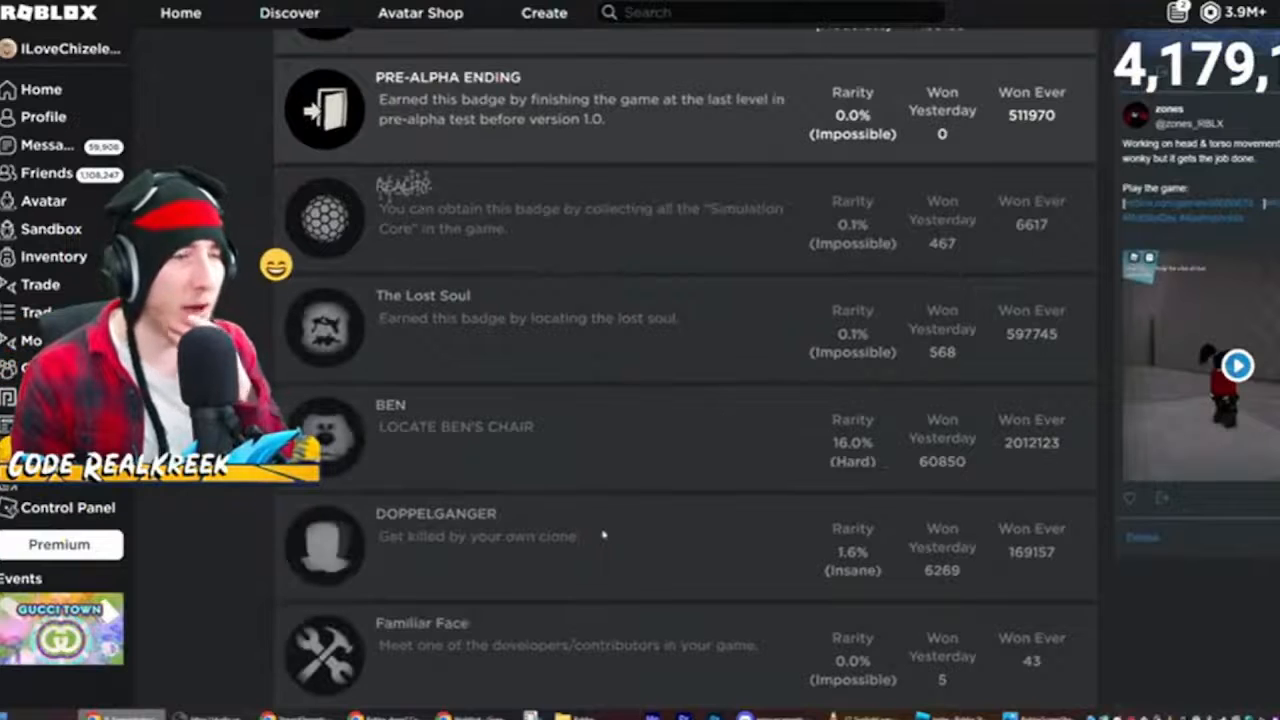
pyautogui.scroll(-3)
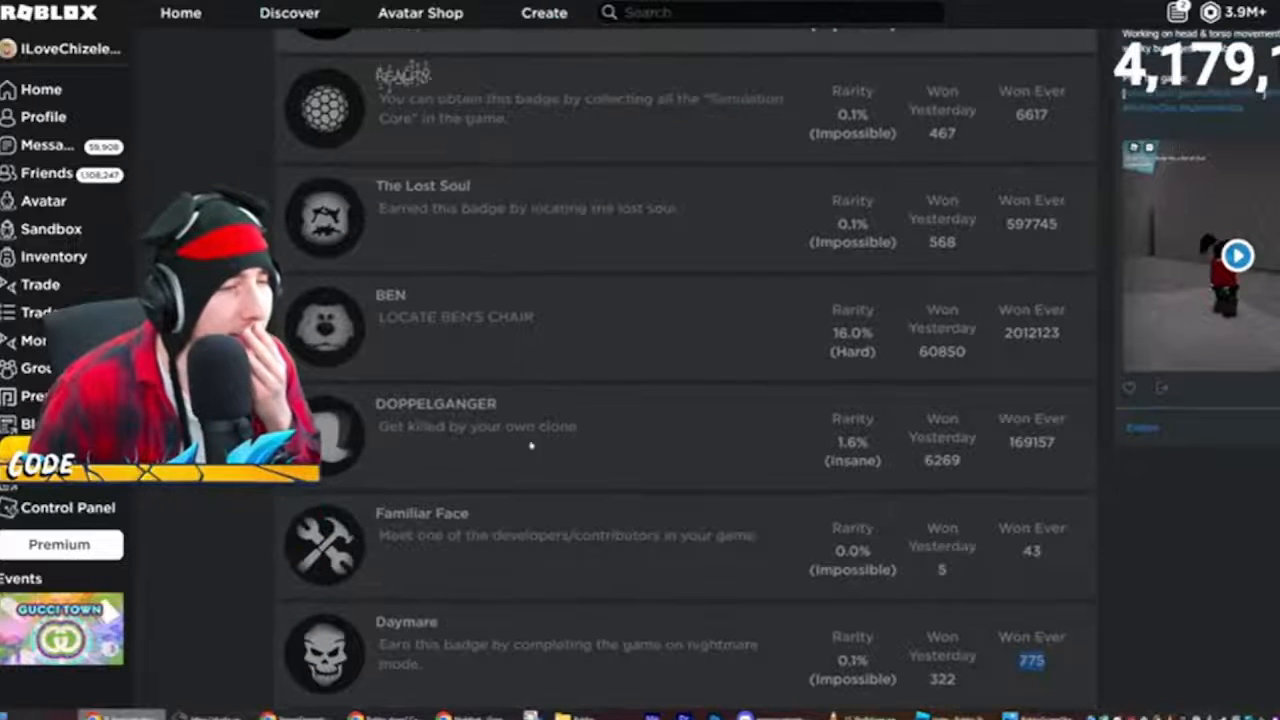
pyautogui.scroll(-3)
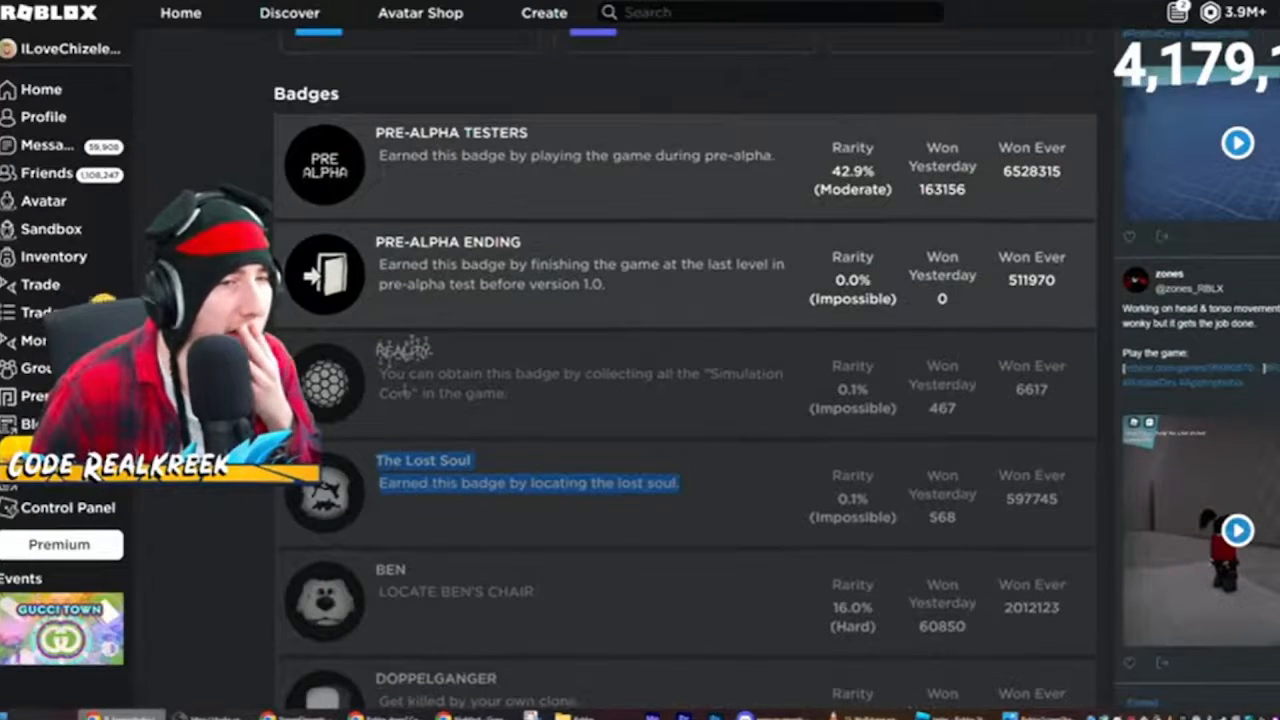
pyautogui.scroll(-3)
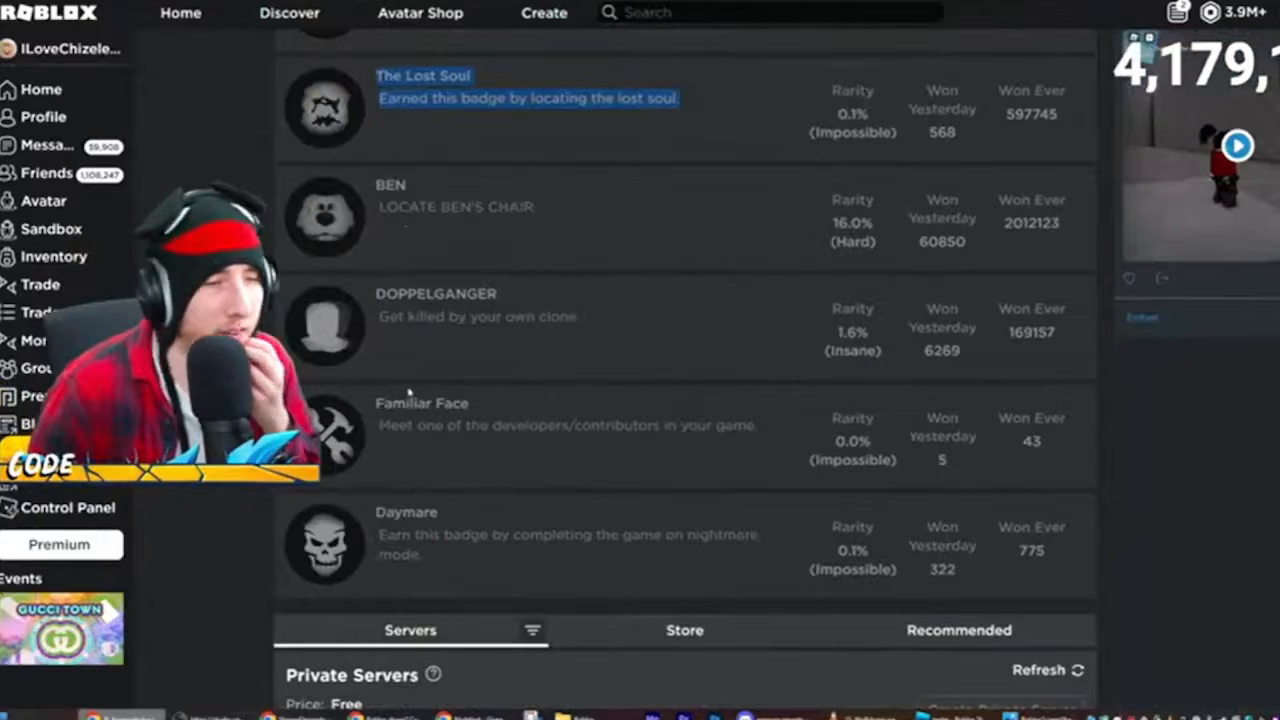